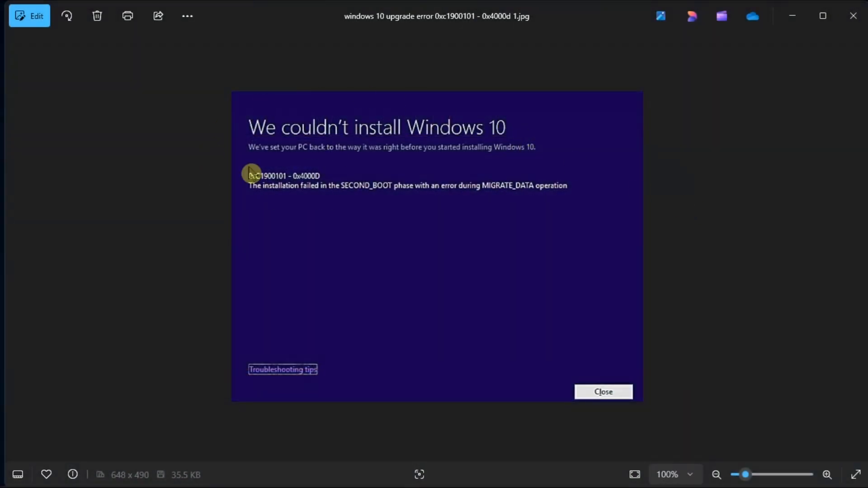
{"action": "mouse_move", "coordinate": [463, 206]}
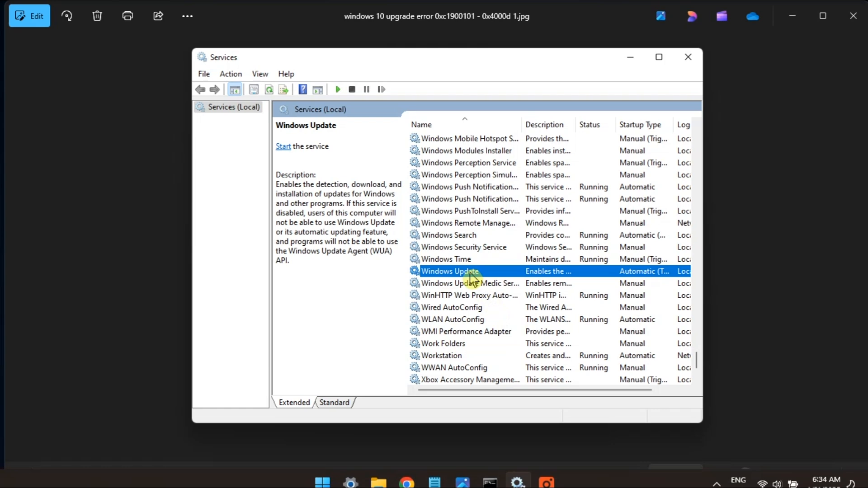
- View the Windows Update service's properties, confirming startup type Automatic and status Stopped
{"action": "double_click", "coordinate": [449, 271]}
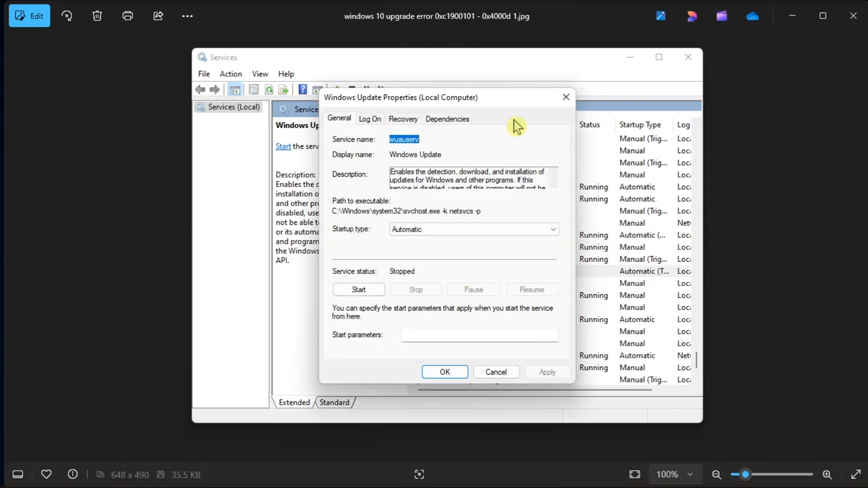
{"action": "mouse_move", "coordinate": [558, 479]}
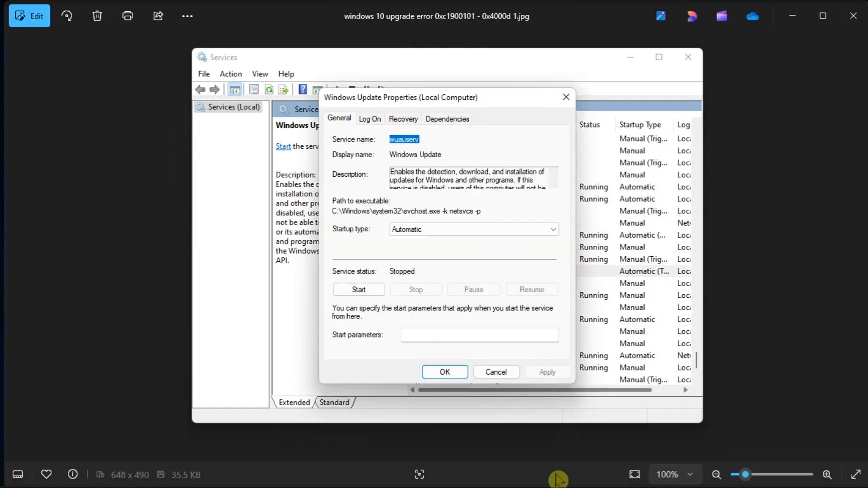
{"action": "mouse_move", "coordinate": [518, 479]}
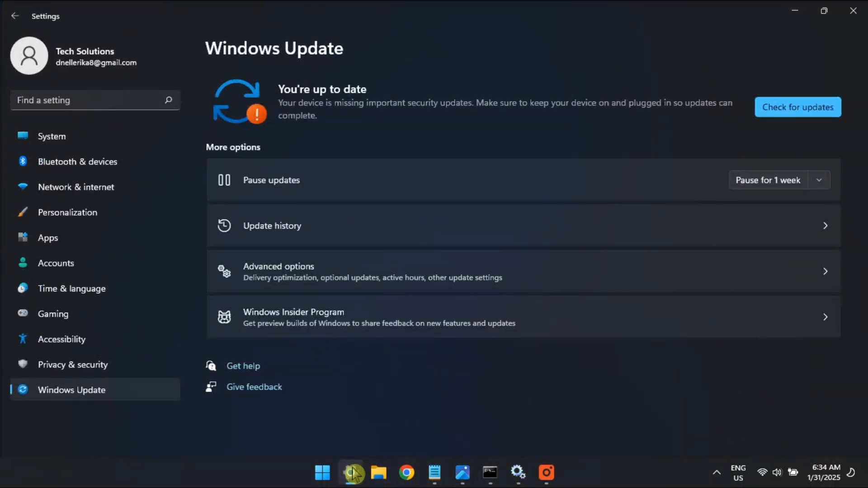
{"action": "mouse_move", "coordinate": [769, 73]}
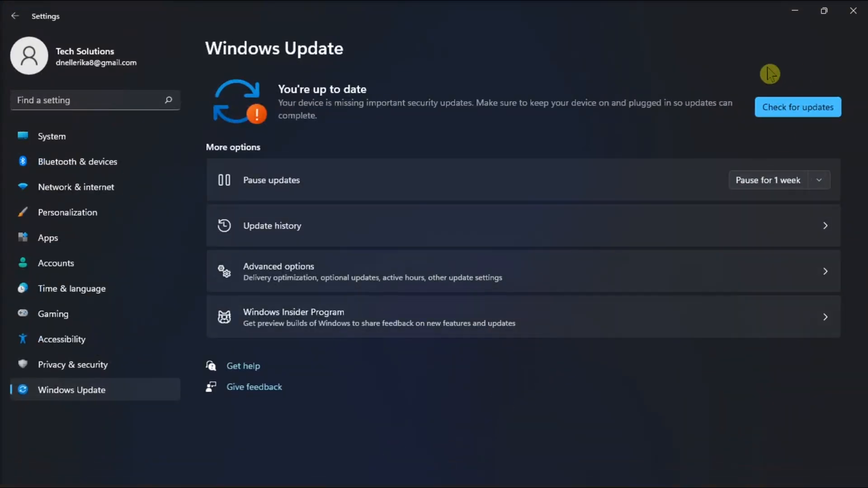
{"action": "mouse_move", "coordinate": [524, 191]}
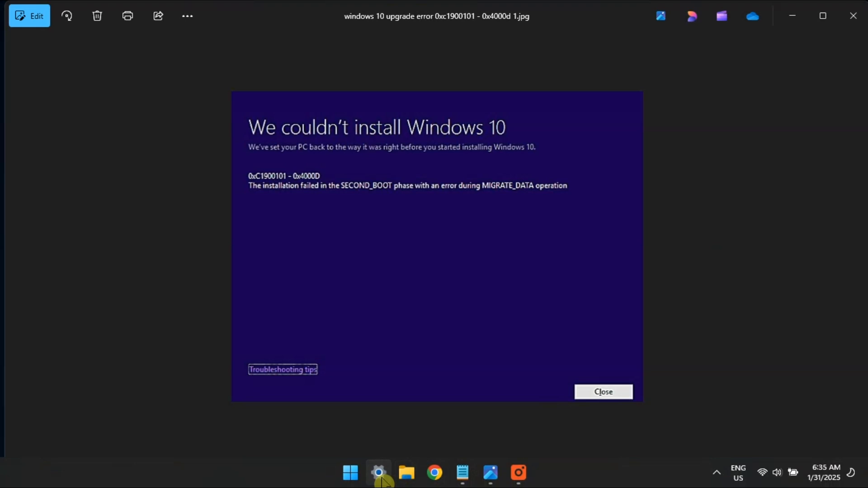
{"action": "left_click", "coordinate": [378, 473]}
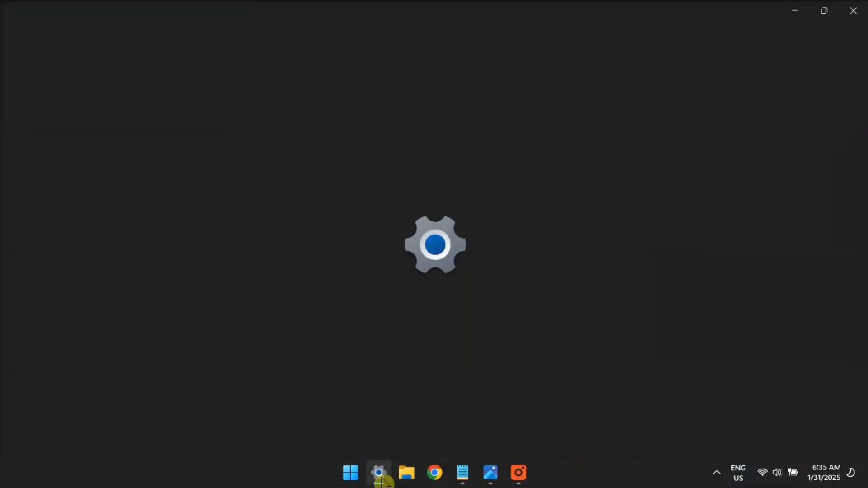
{"action": "left_click", "coordinate": [378, 473]}
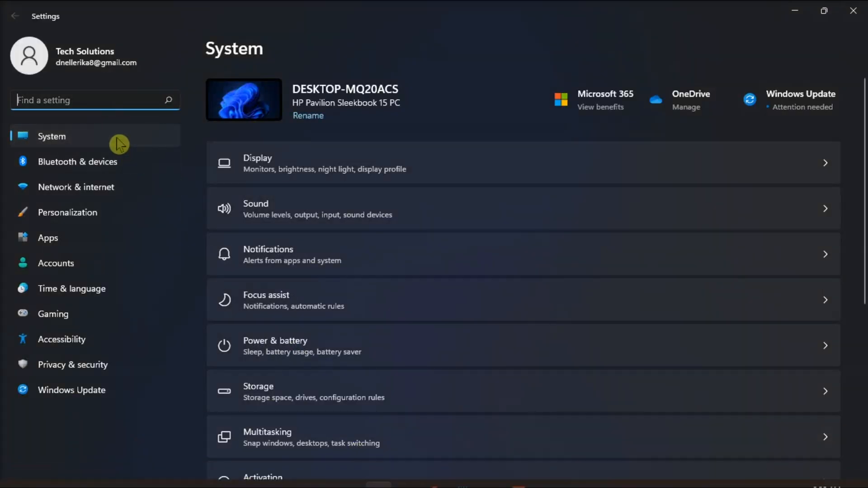
{"action": "mouse_move", "coordinate": [369, 399]}
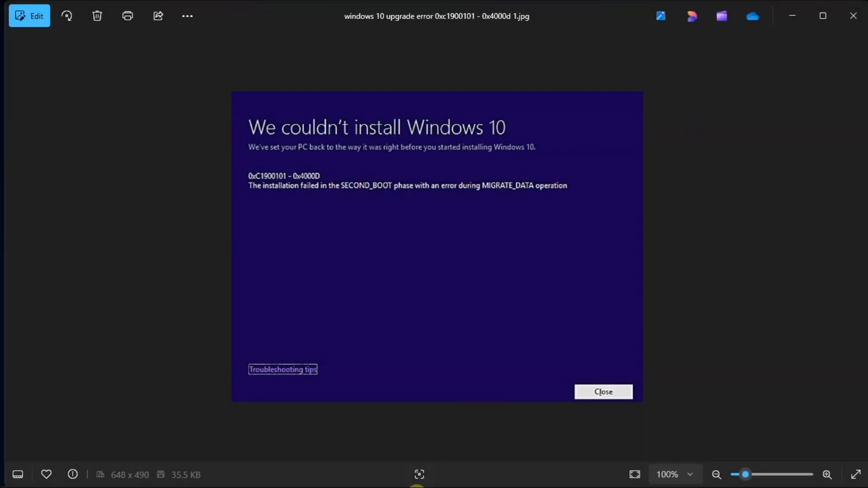
- Launch Device Manager from Start search by typing 'DE'
{"action": "left_click", "coordinate": [349, 473]}
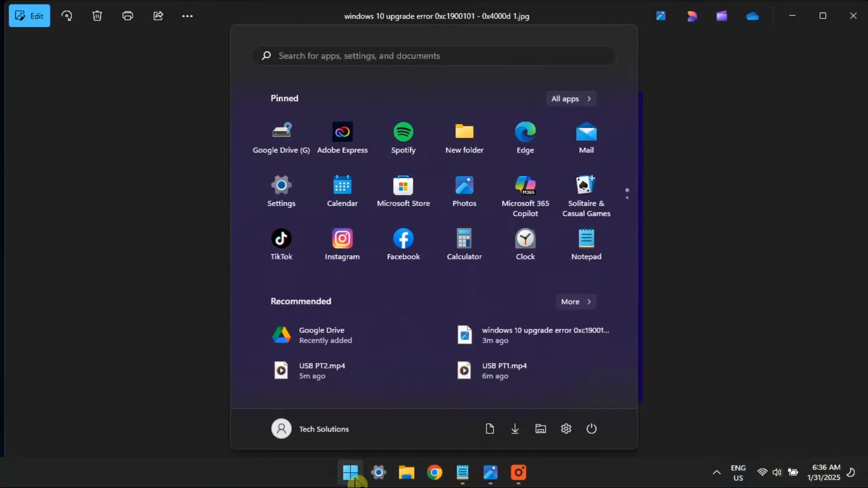
{"action": "type", "text": "DE"}
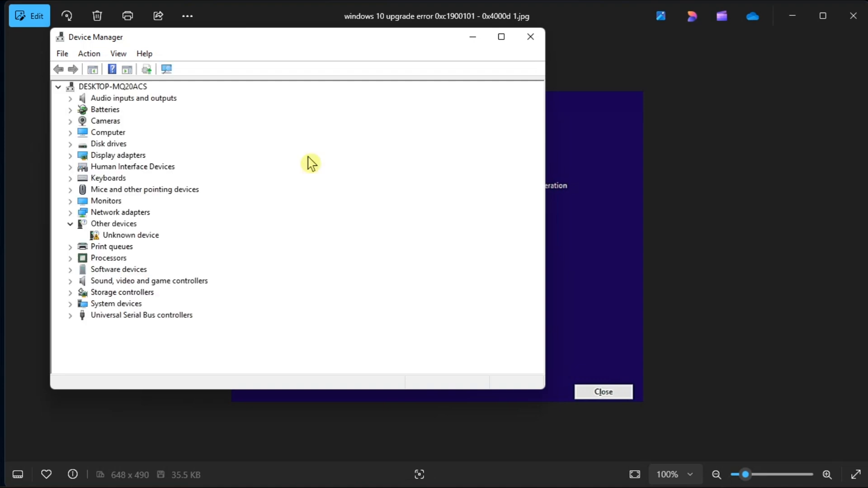
- Show the context menu of actions for the Unknown device under Other devices
{"action": "left_click", "coordinate": [130, 235]}
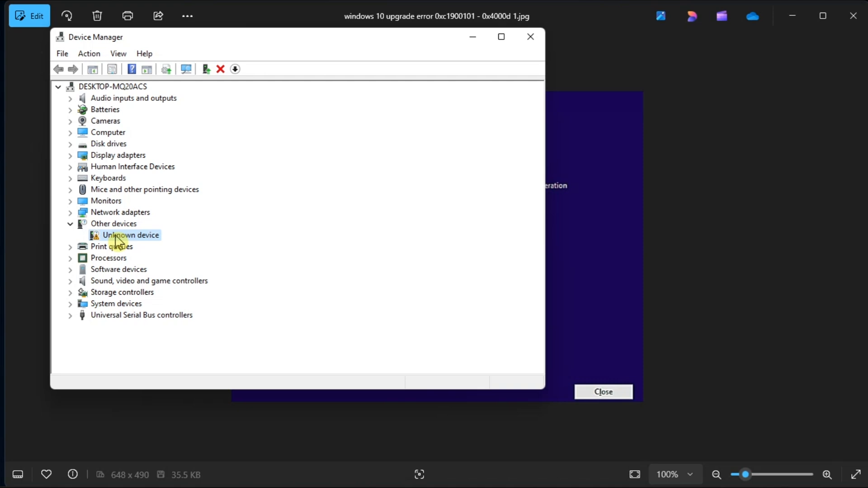
{"action": "right_click", "coordinate": [133, 235]}
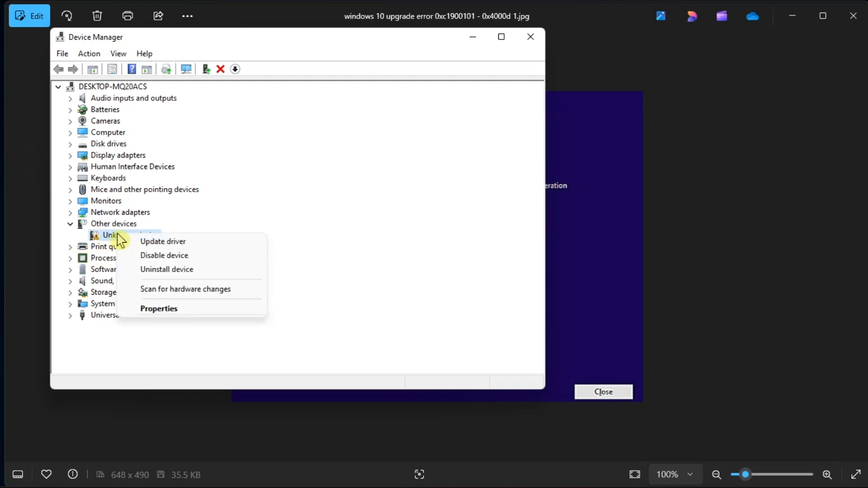
{"action": "mouse_move", "coordinate": [163, 241]}
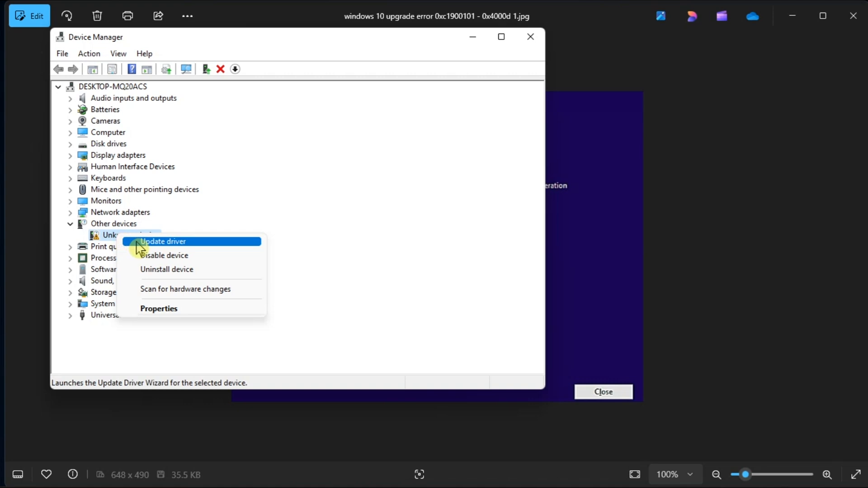
- Launch the Update Drivers wizard for the Unknown device via Update driver
{"action": "left_click", "coordinate": [161, 242]}
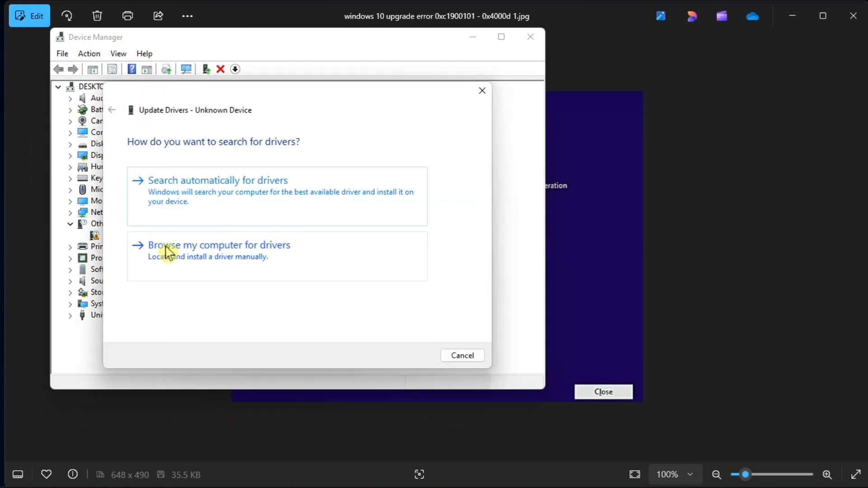
{"action": "mouse_move", "coordinate": [274, 183]}
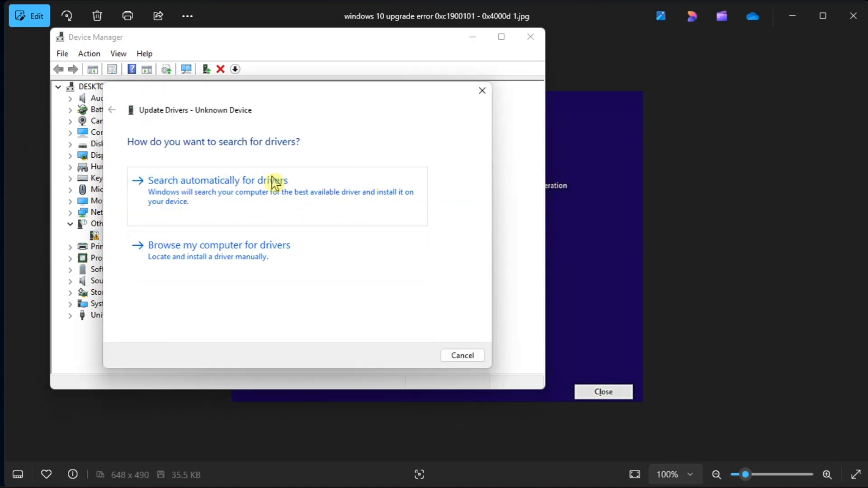
{"action": "mouse_move", "coordinate": [236, 188]}
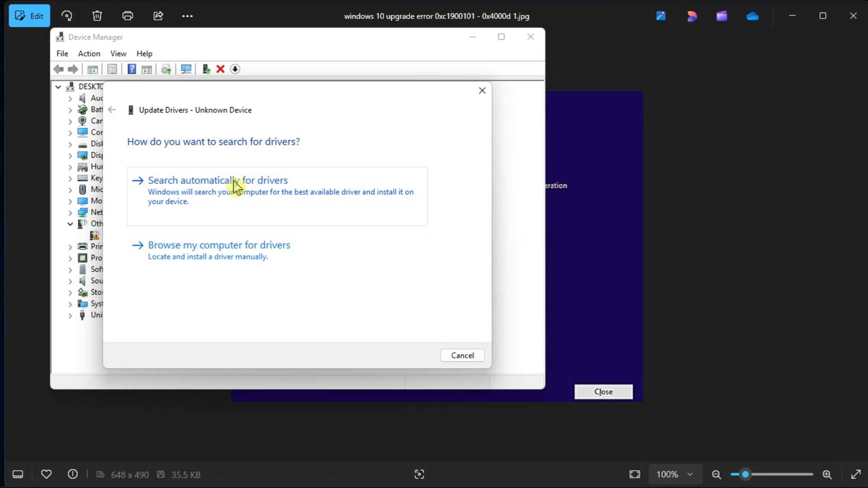
{"action": "mouse_move", "coordinate": [250, 199]}
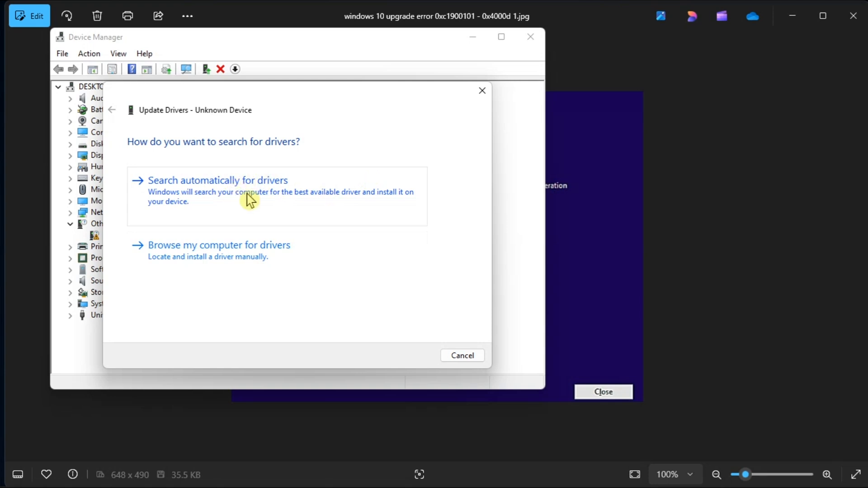
{"action": "mouse_move", "coordinate": [352, 198]}
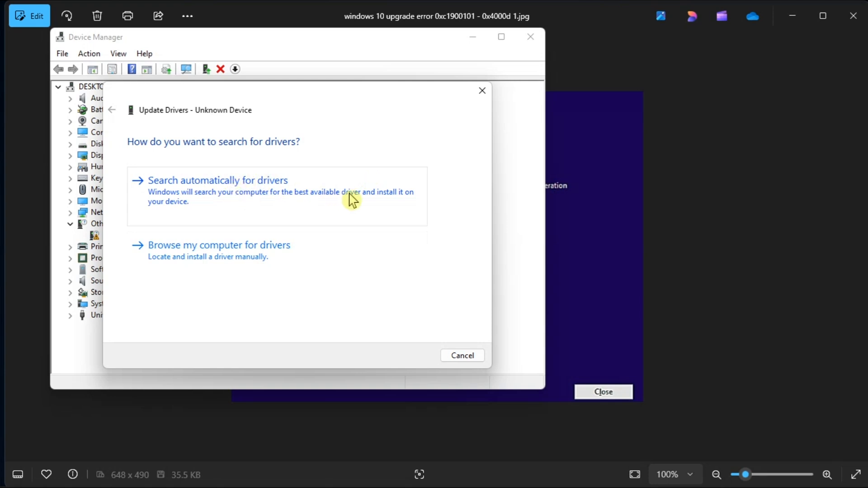
{"action": "mouse_move", "coordinate": [641, 201]}
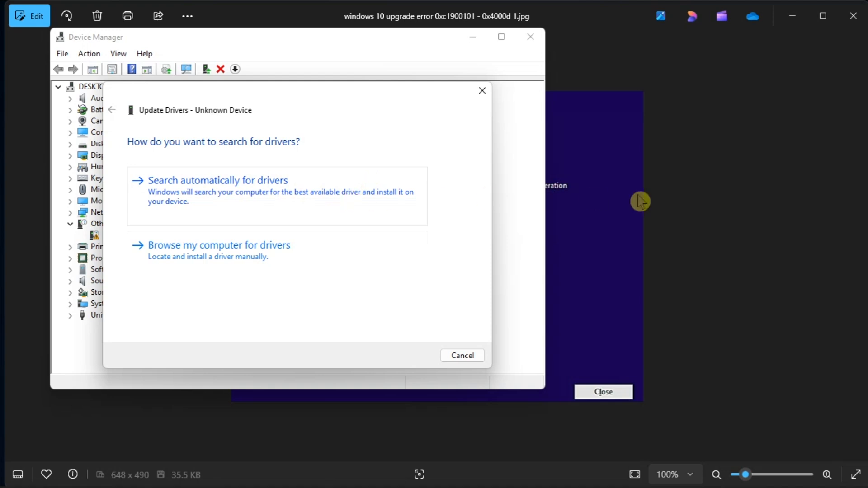